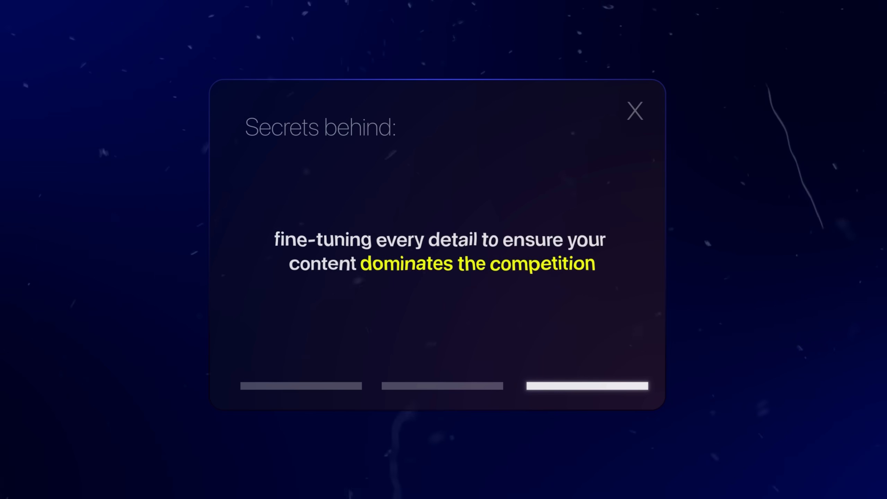
Step: Go to Story in the sidebar and choose Create Character Vlog
{"action": "left_click", "coordinate": [634, 111]}
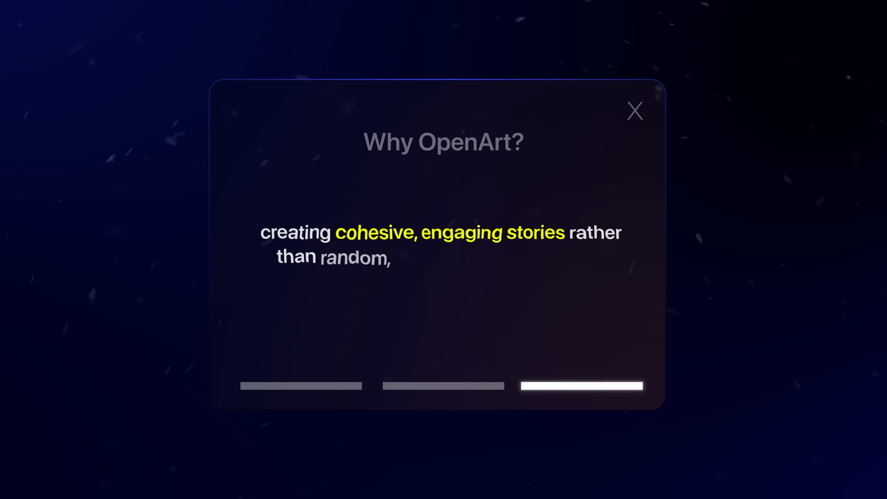
{"action": "left_click", "coordinate": [634, 111]}
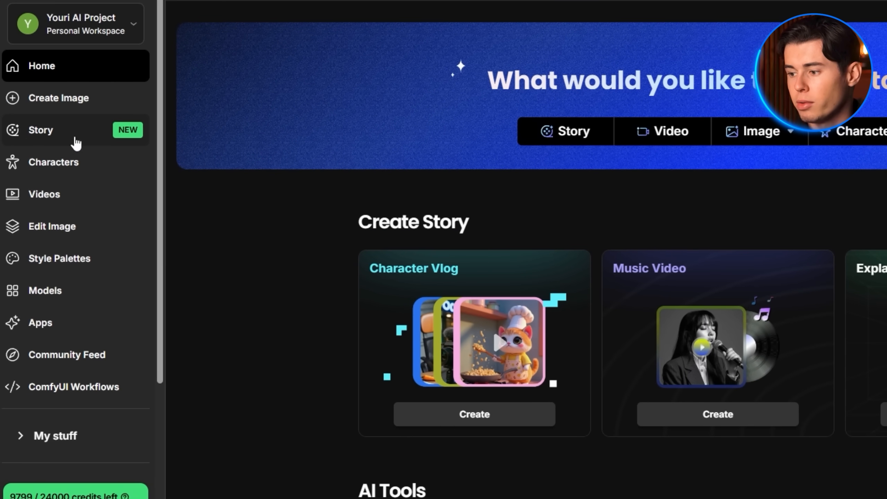
{"action": "mouse_move", "coordinate": [37, 139]}
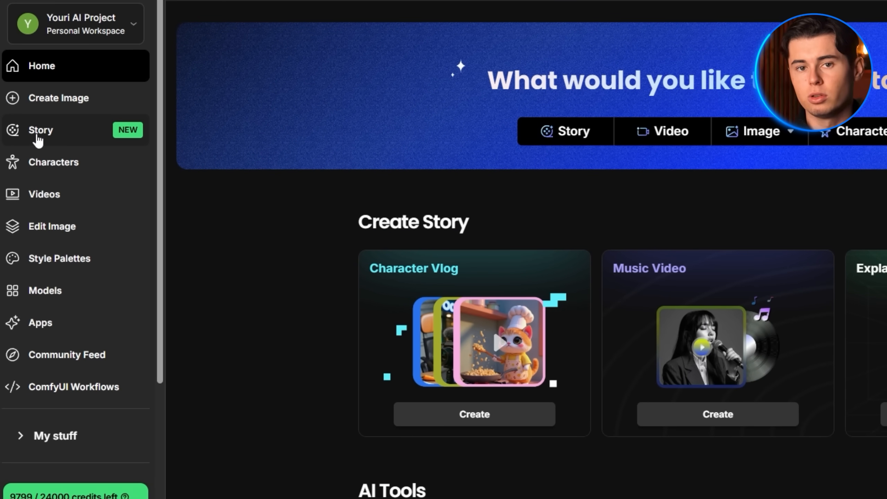
{"action": "left_click", "coordinate": [40, 130]}
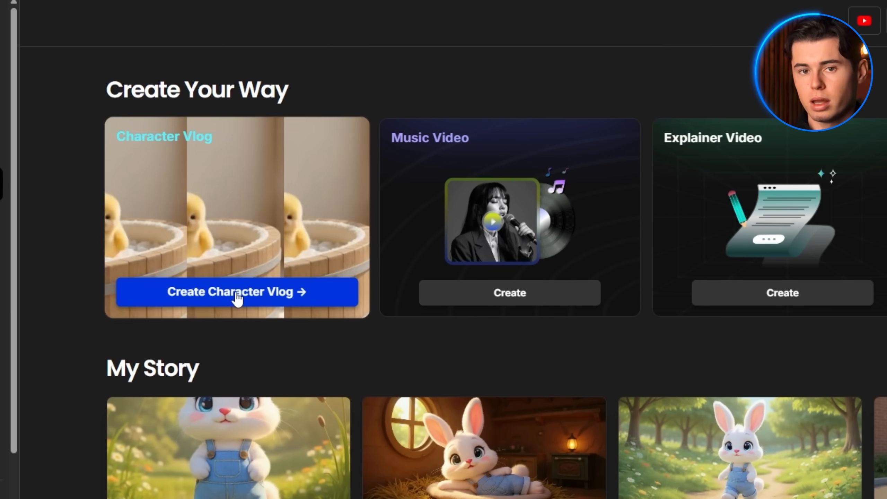
{"action": "left_click", "coordinate": [236, 291]}
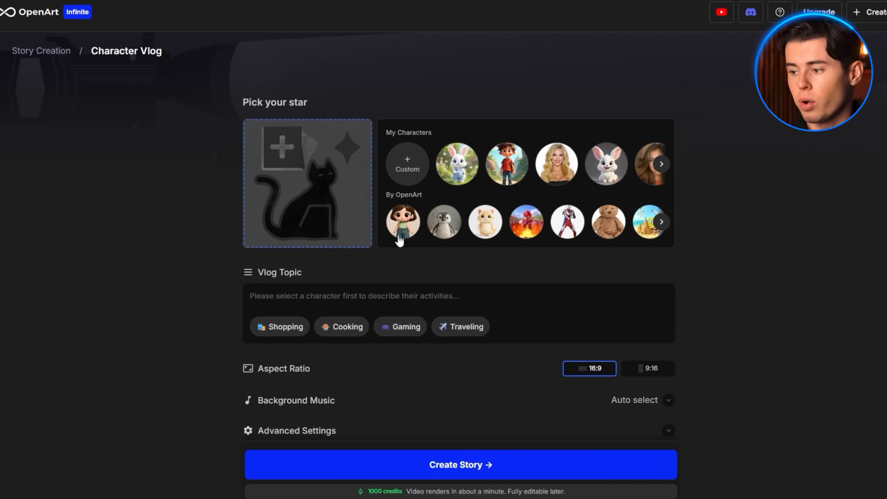
{"action": "mouse_move", "coordinate": [637, 211]}
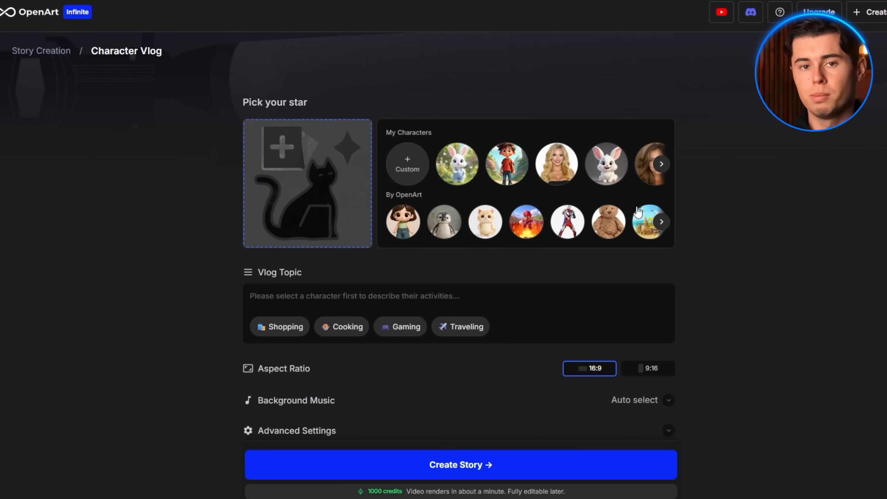
{"action": "mouse_move", "coordinate": [606, 164]}
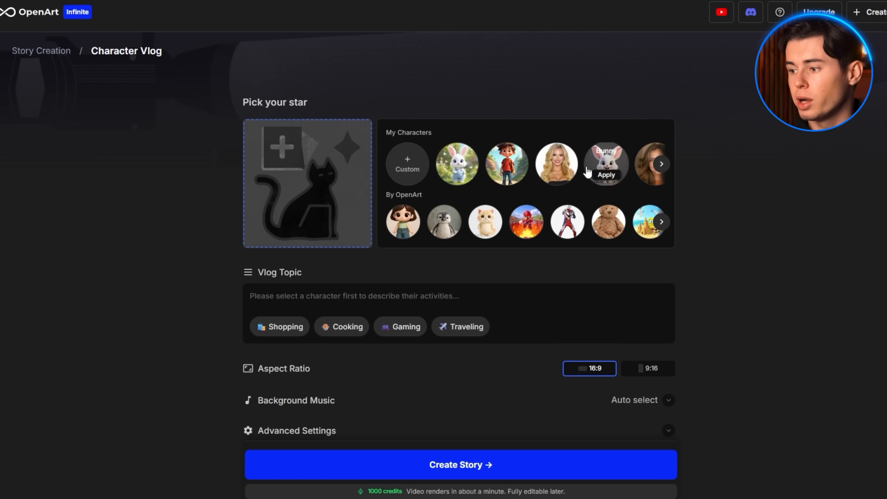
{"action": "mouse_move", "coordinate": [387, 160]}
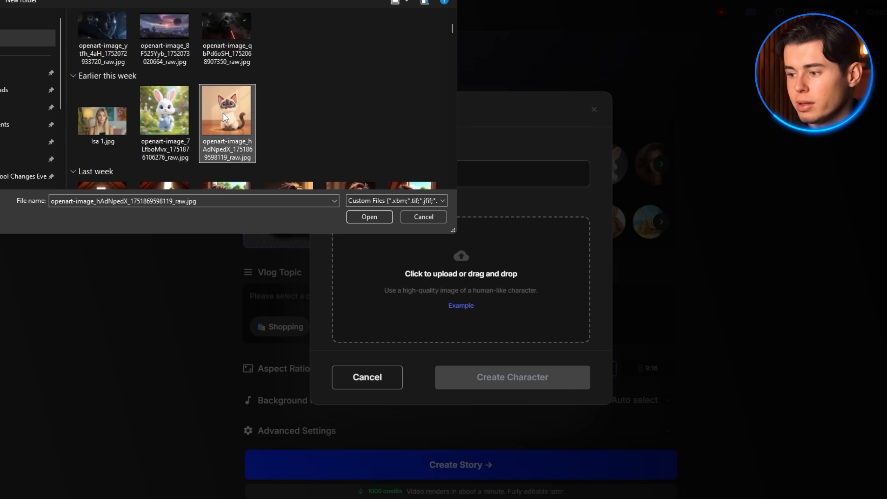
Step: Upload the Siamese kitten picture, name the character Bella, and create it
{"action": "left_click", "coordinate": [369, 217]}
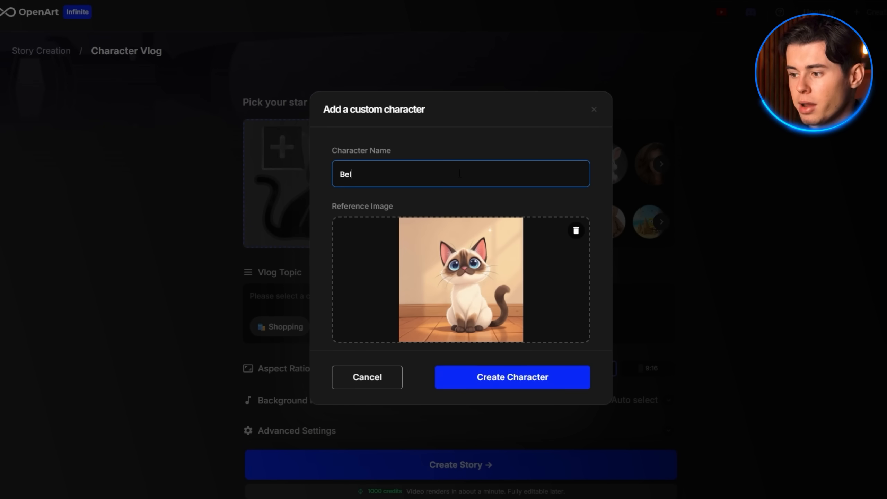
{"action": "type", "text": "la"}
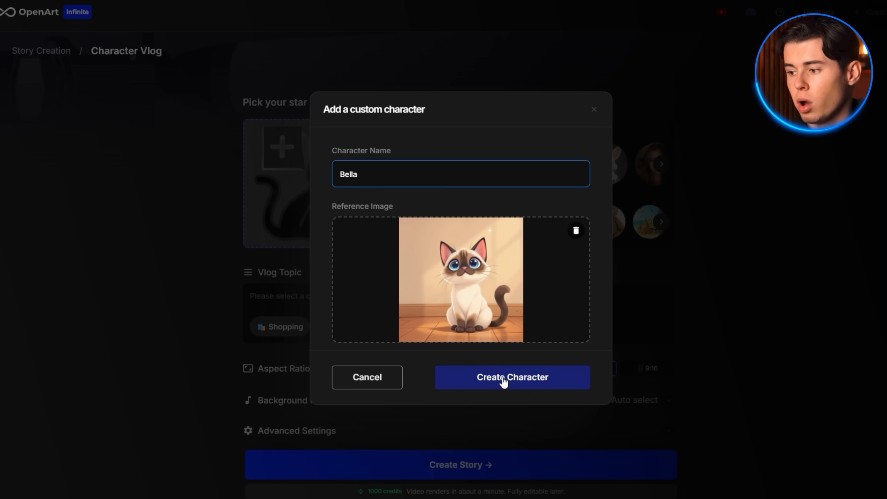
{"action": "left_click", "coordinate": [510, 377]}
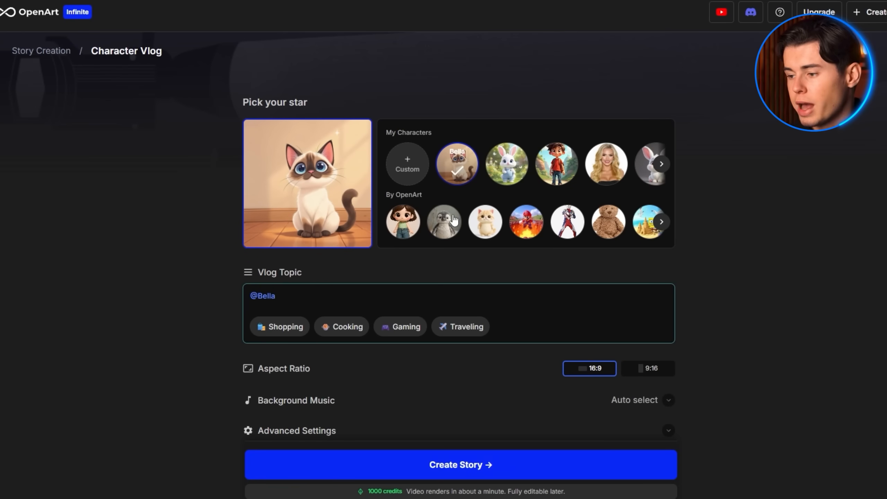
{"action": "mouse_move", "coordinate": [377, 236]}
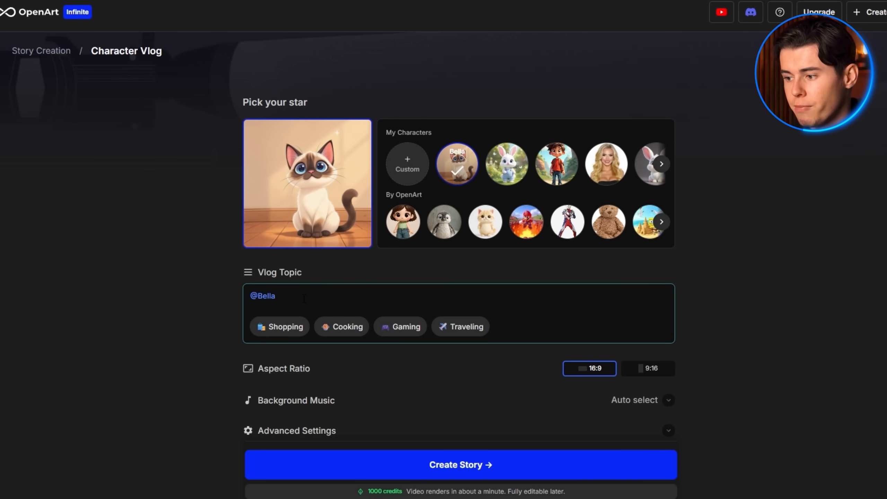
{"action": "type", "text": "climbs over a moss"}
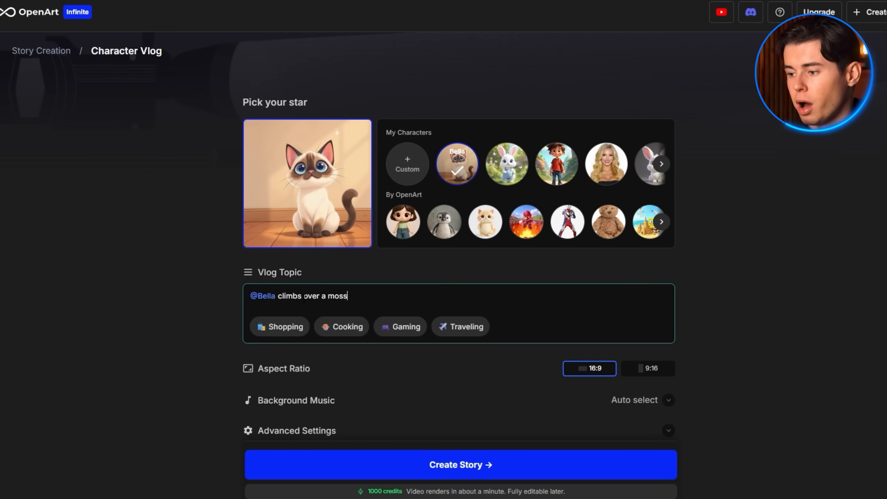
{"action": "type", "text": "y stone wall and discovers an old"}
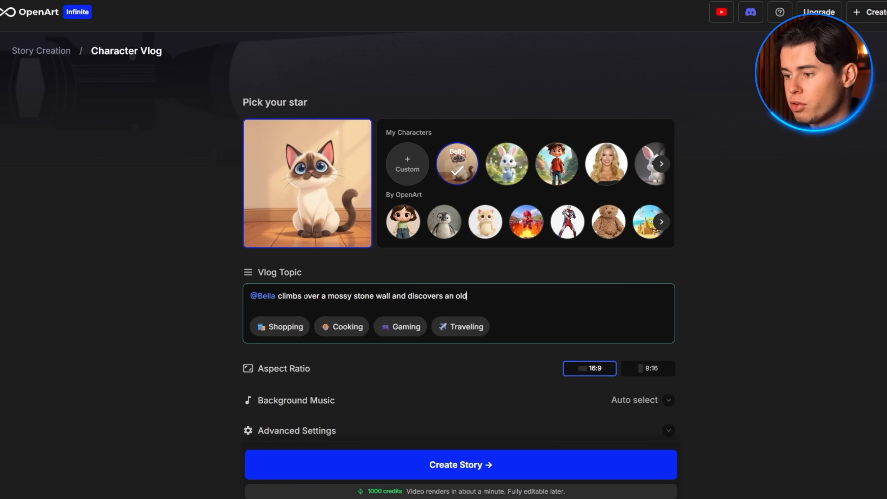
{"action": "type", "text": "orchard. She walks among bright flowers"}
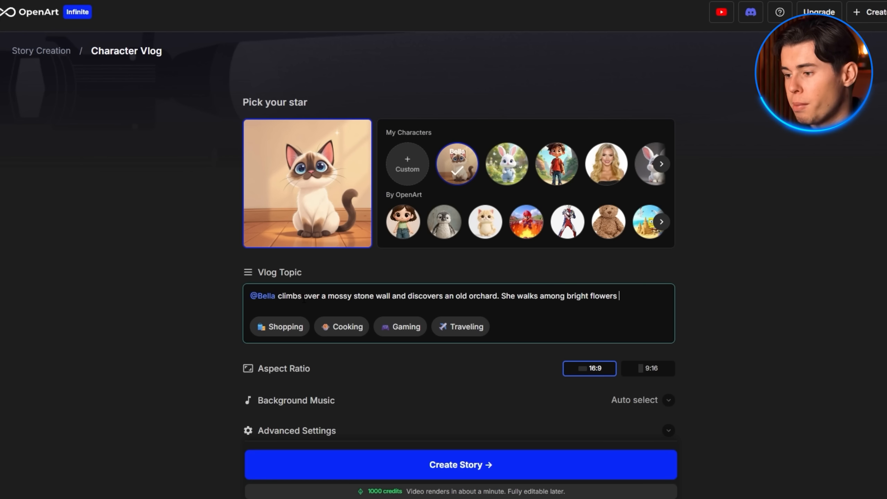
{"action": "type", "text": "and butterflies, then settles in a"}
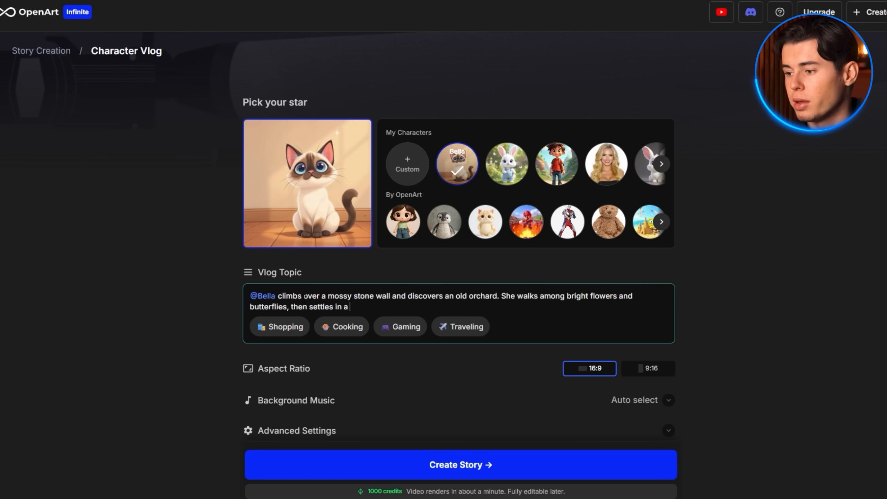
{"action": "type", "text": "sunny spot and takes a quiet nap in t"}
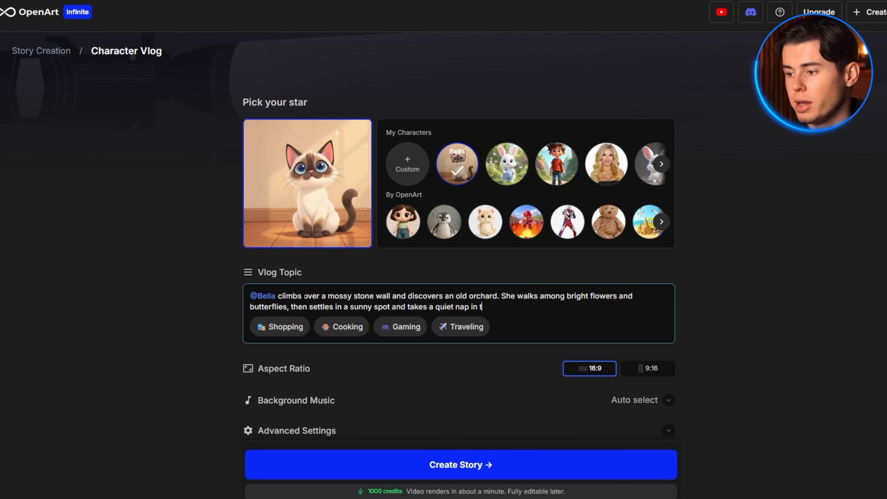
{"action": "type", "text": "he middle of nature."}
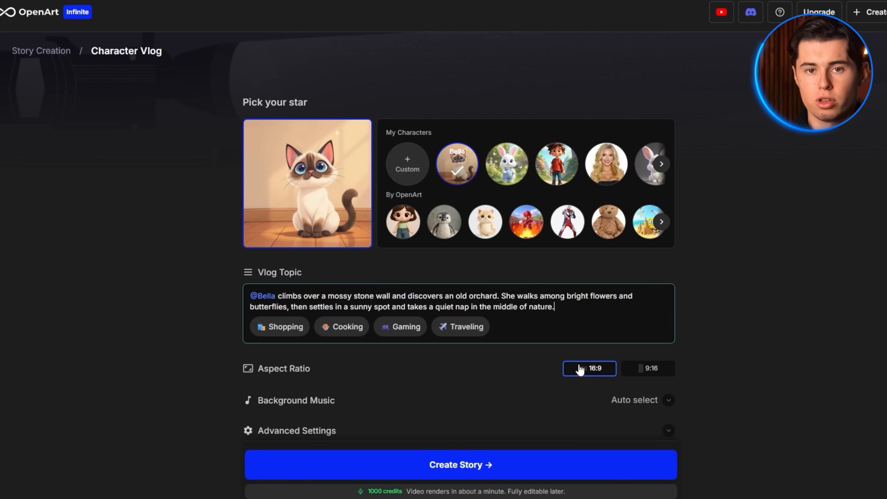
{"action": "mouse_move", "coordinate": [664, 374]}
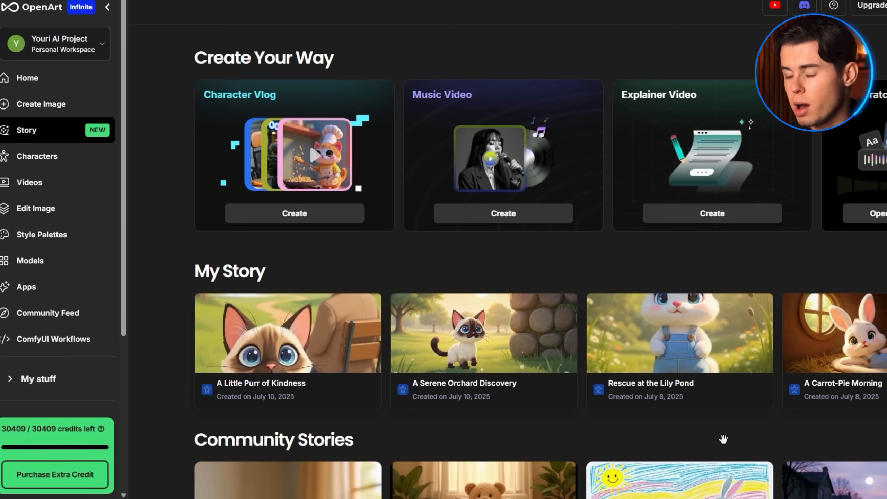
Step: Open the A Serene Orchard Discovery story and switch it to List View
{"action": "left_click", "coordinate": [482, 332]}
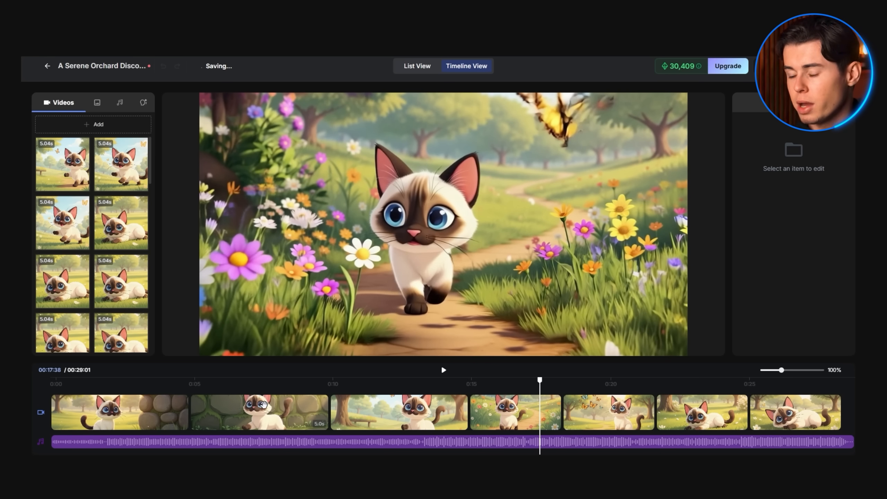
{"action": "left_click", "coordinate": [417, 66]}
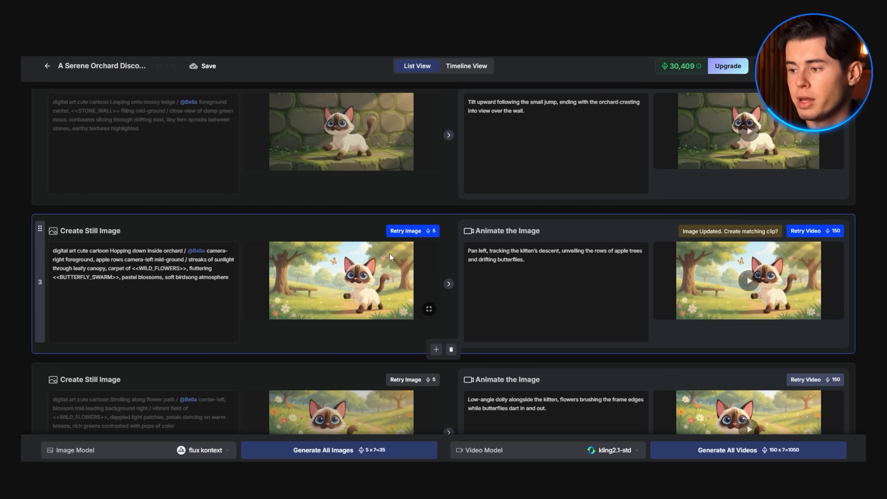
Step: Toggle Timeline and List views, then scroll to shot 3's still-image prompt
{"action": "left_click", "coordinate": [466, 65]}
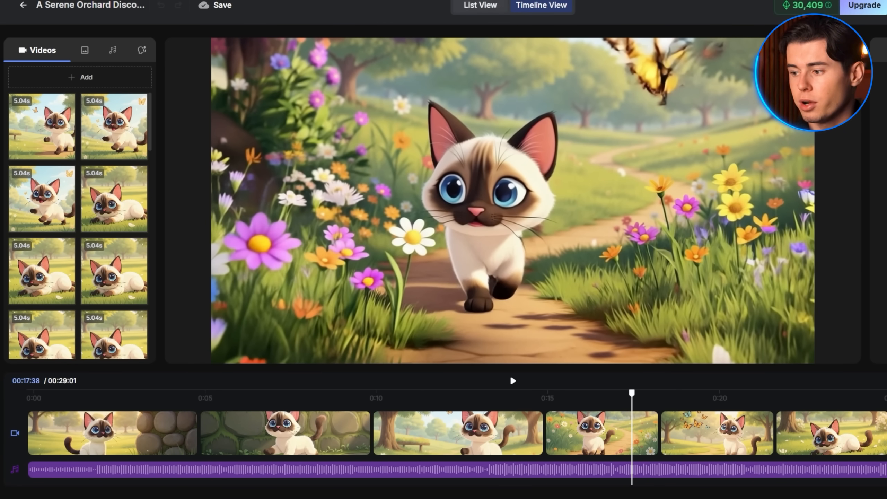
{"action": "left_click", "coordinate": [403, 21]}
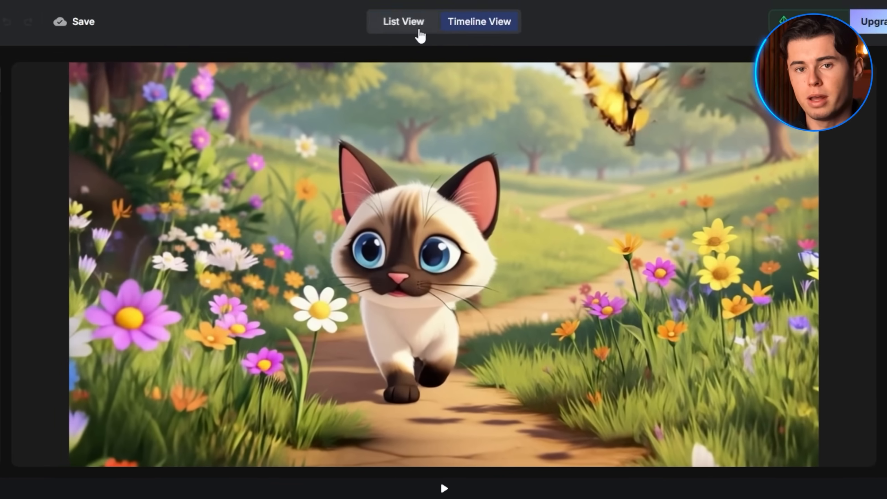
{"action": "left_click", "coordinate": [403, 21]}
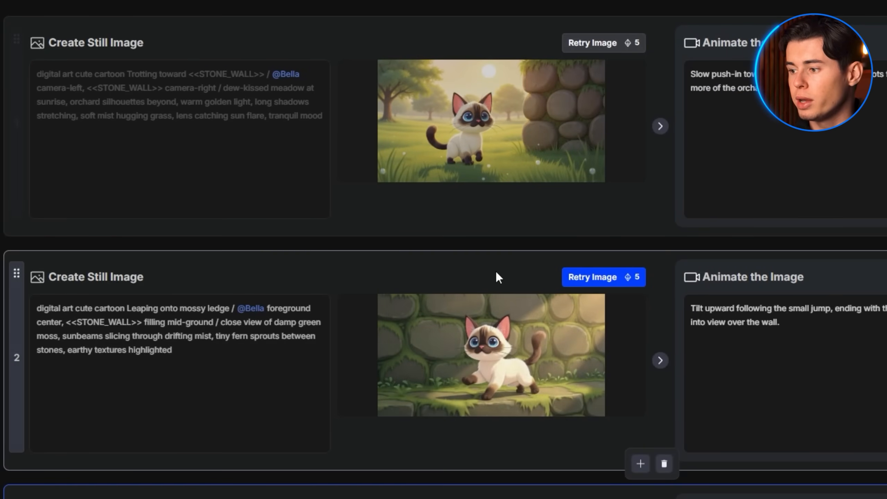
{"action": "scroll", "scroll_direction": "down", "scroll_amount": 3}
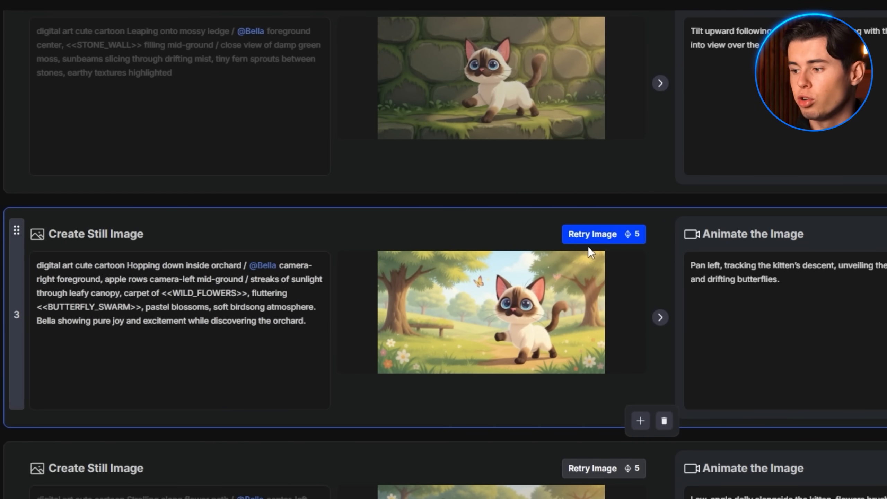
Step: Retry shot 3's still image using the updated joy prompt
{"action": "left_click", "coordinate": [591, 233]}
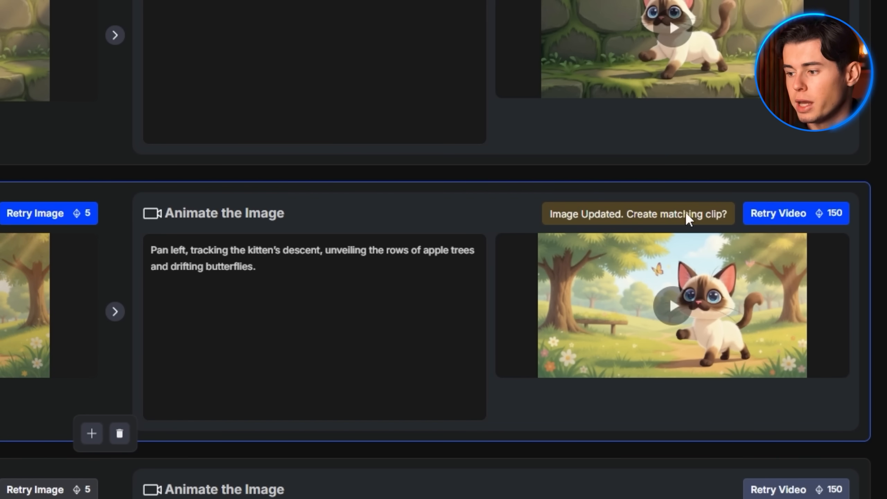
{"action": "mouse_move", "coordinate": [788, 214]}
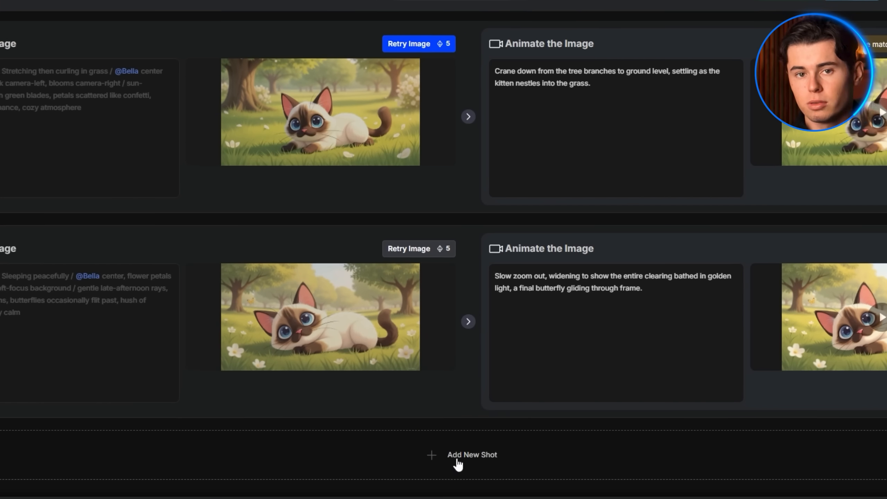
{"action": "left_click", "coordinate": [472, 454]}
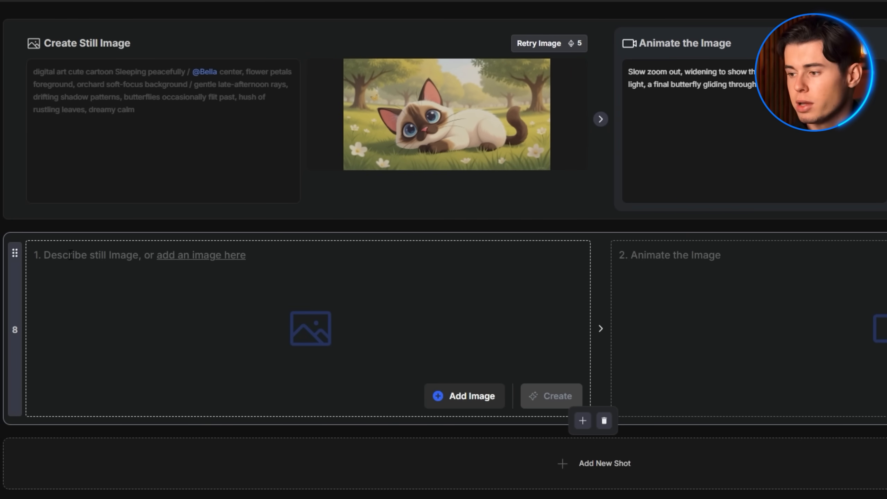
{"action": "type", "text": "@Bella"}
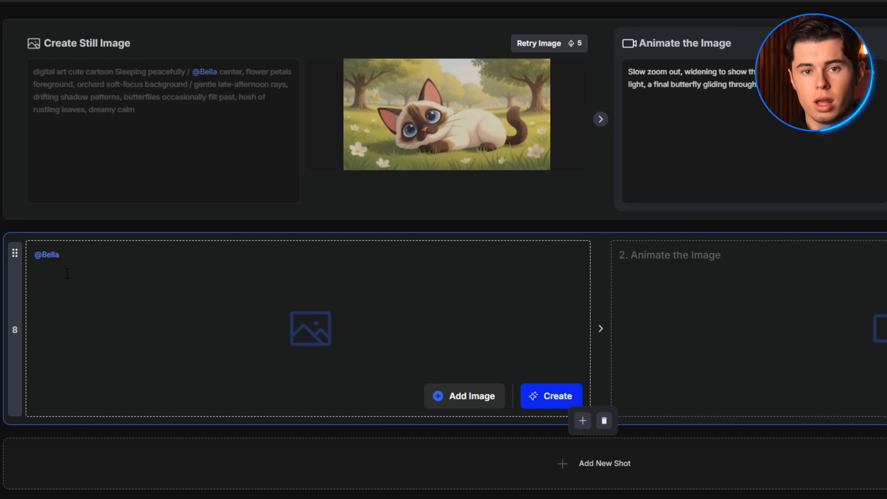
{"action": "type", "text": "making friends with a wise old owl who shares ancient garden secrets."}
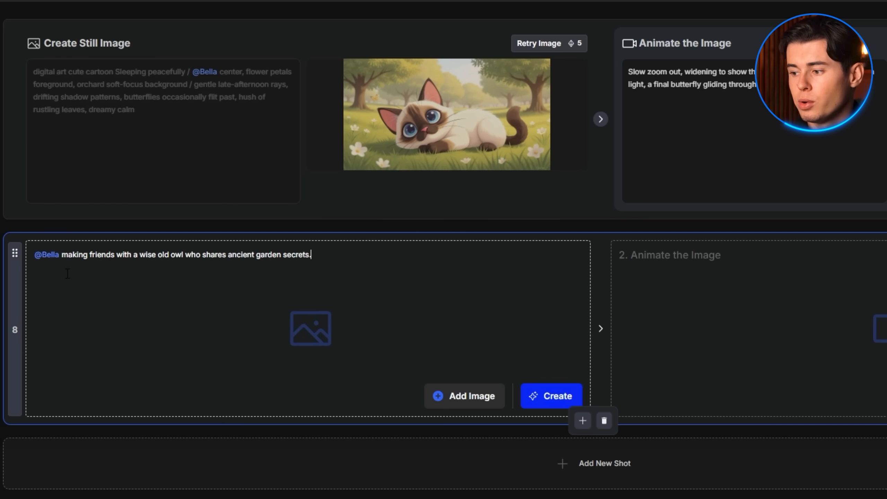
{"action": "left_click", "coordinate": [550, 396]}
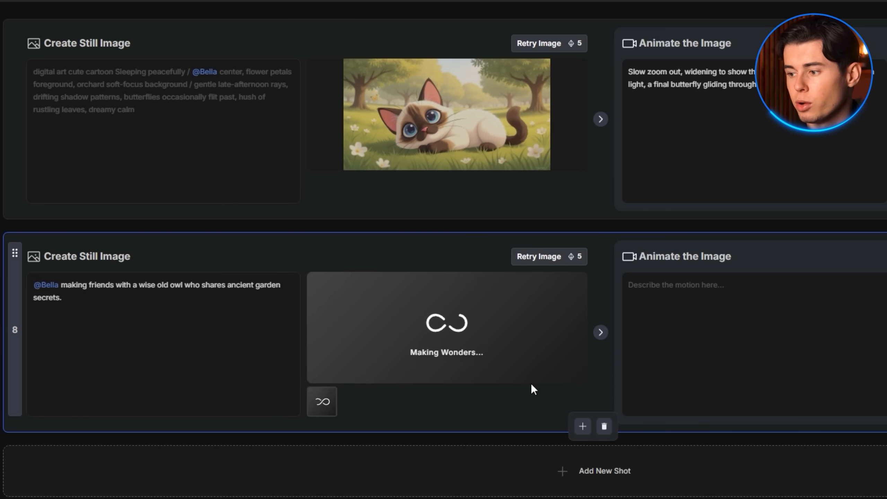